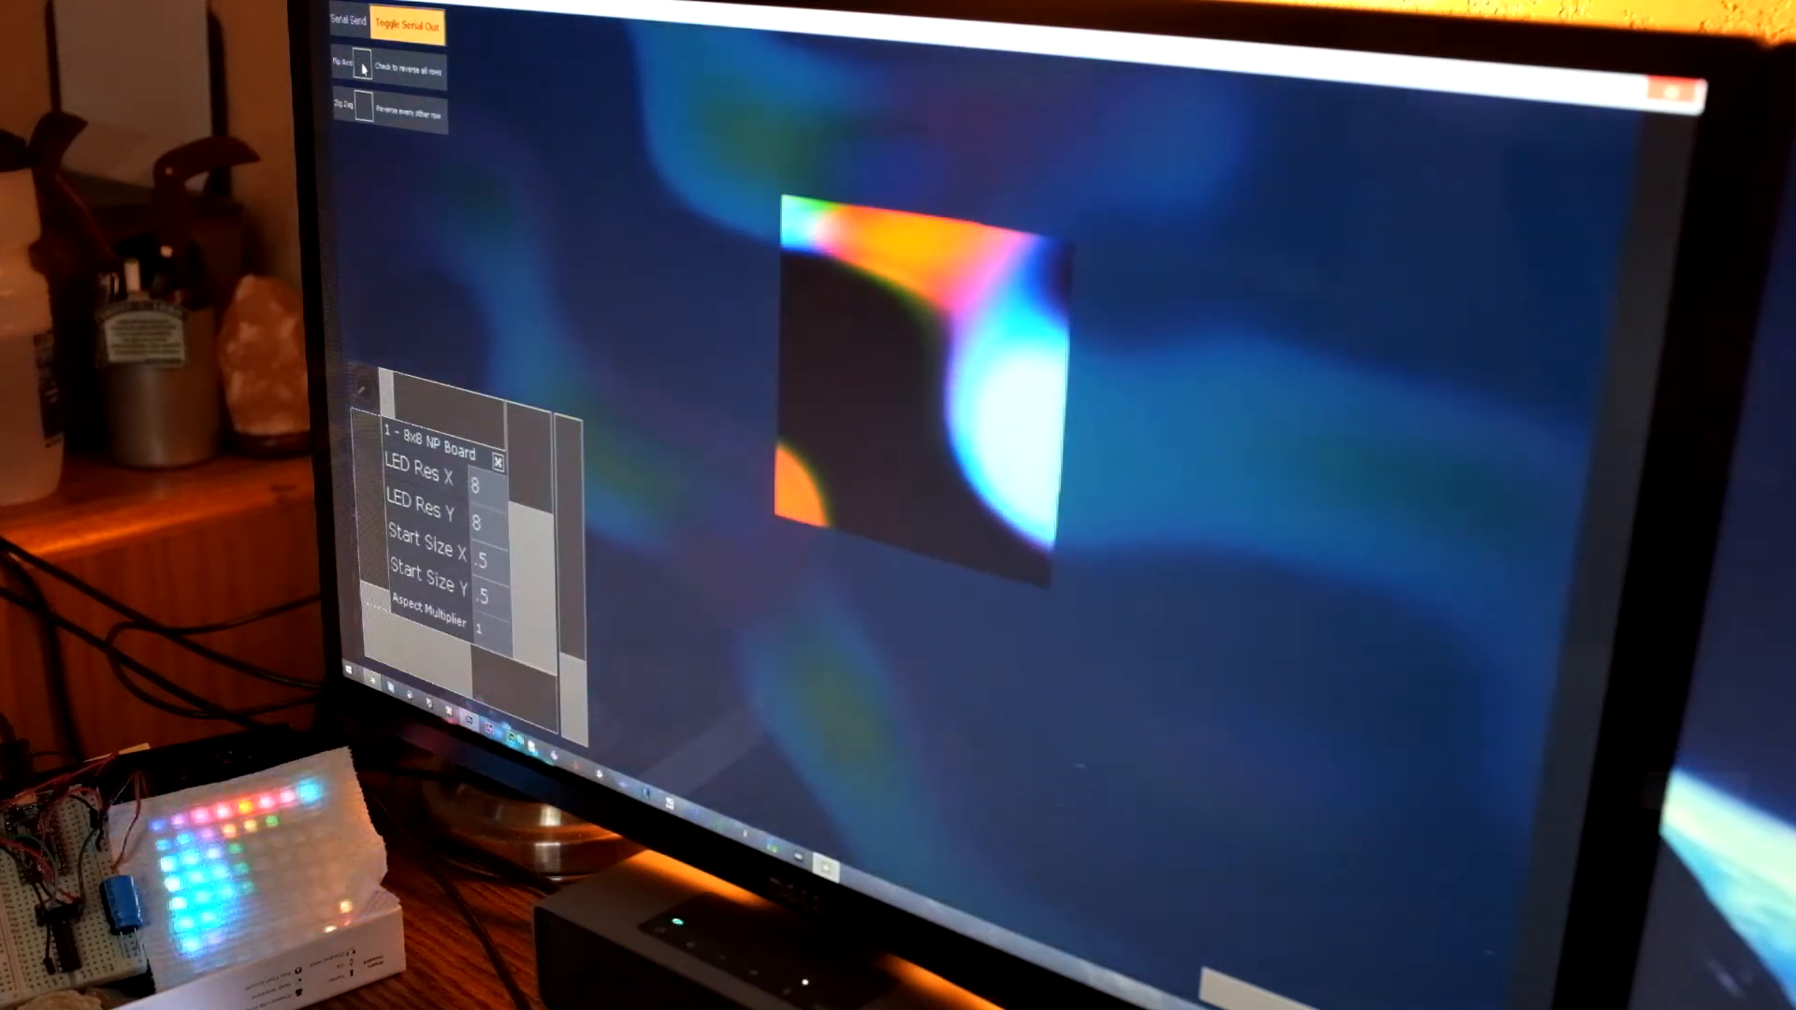
- Enable reversing of all rows in the LED mapper so the 8x8 panel shows the animation correctly
{"action": "left_click", "coordinate": [357, 68]}
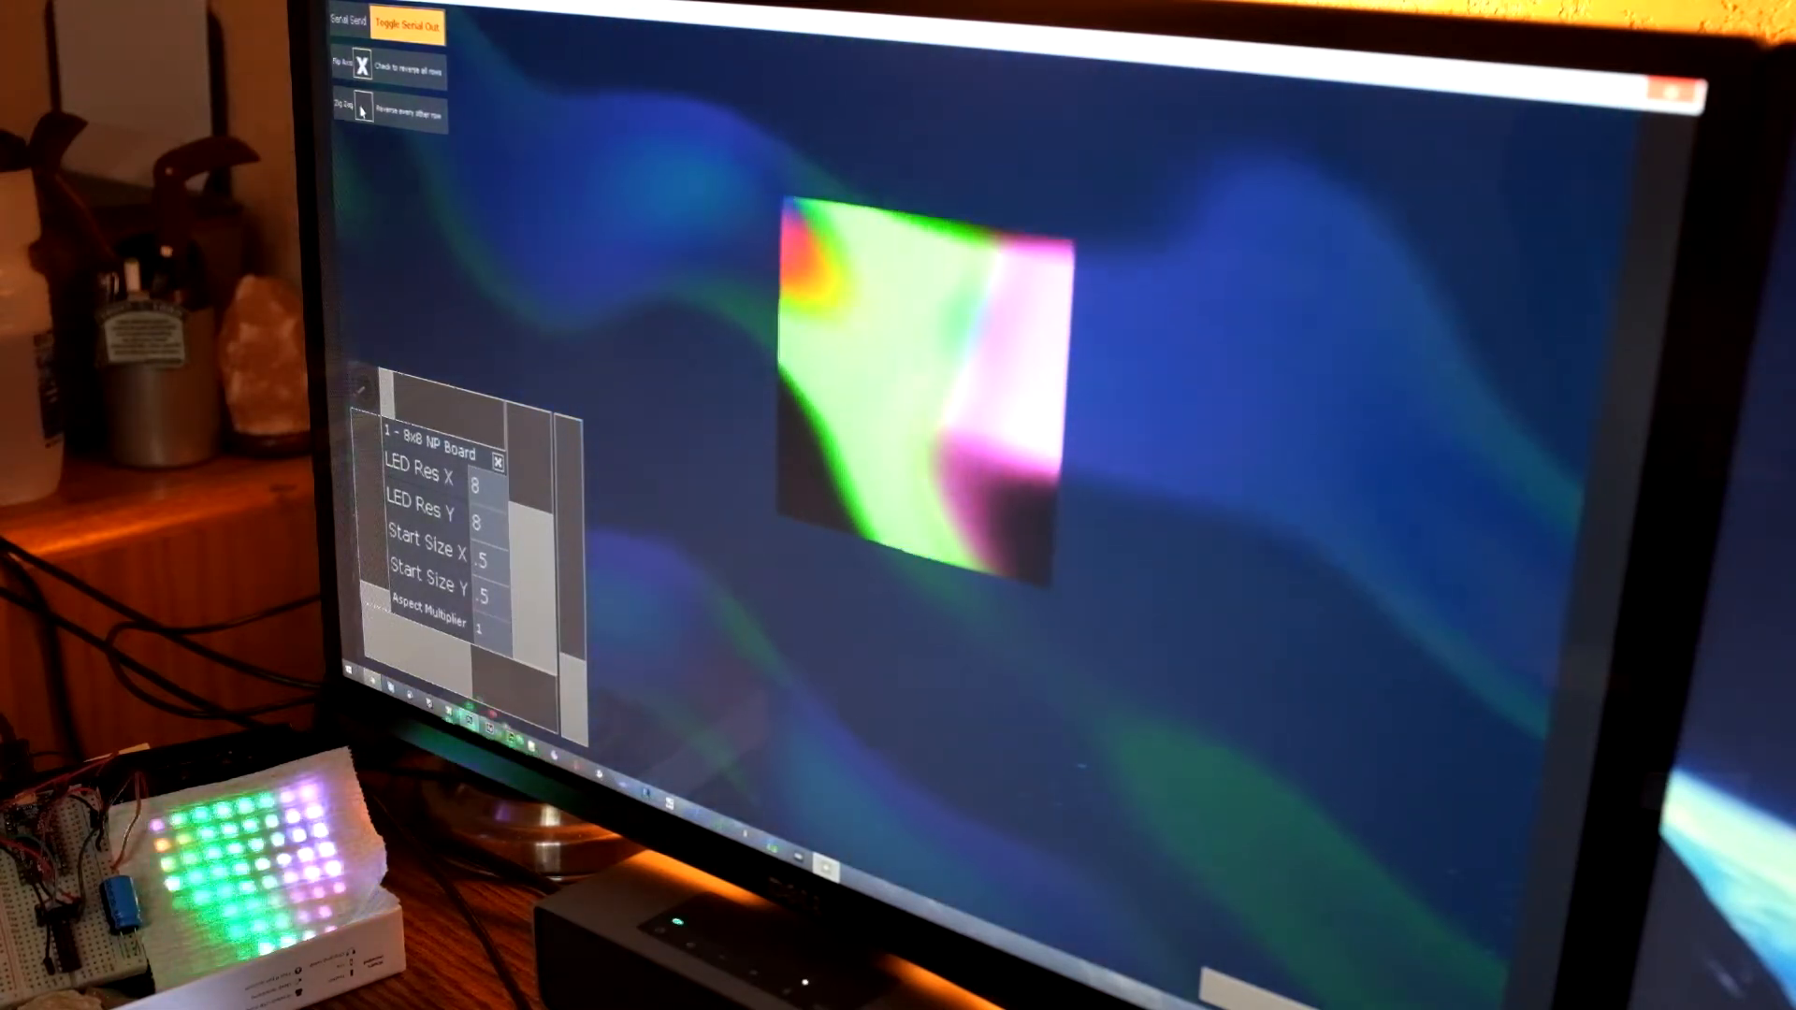
{"action": "left_click", "coordinate": [361, 112]}
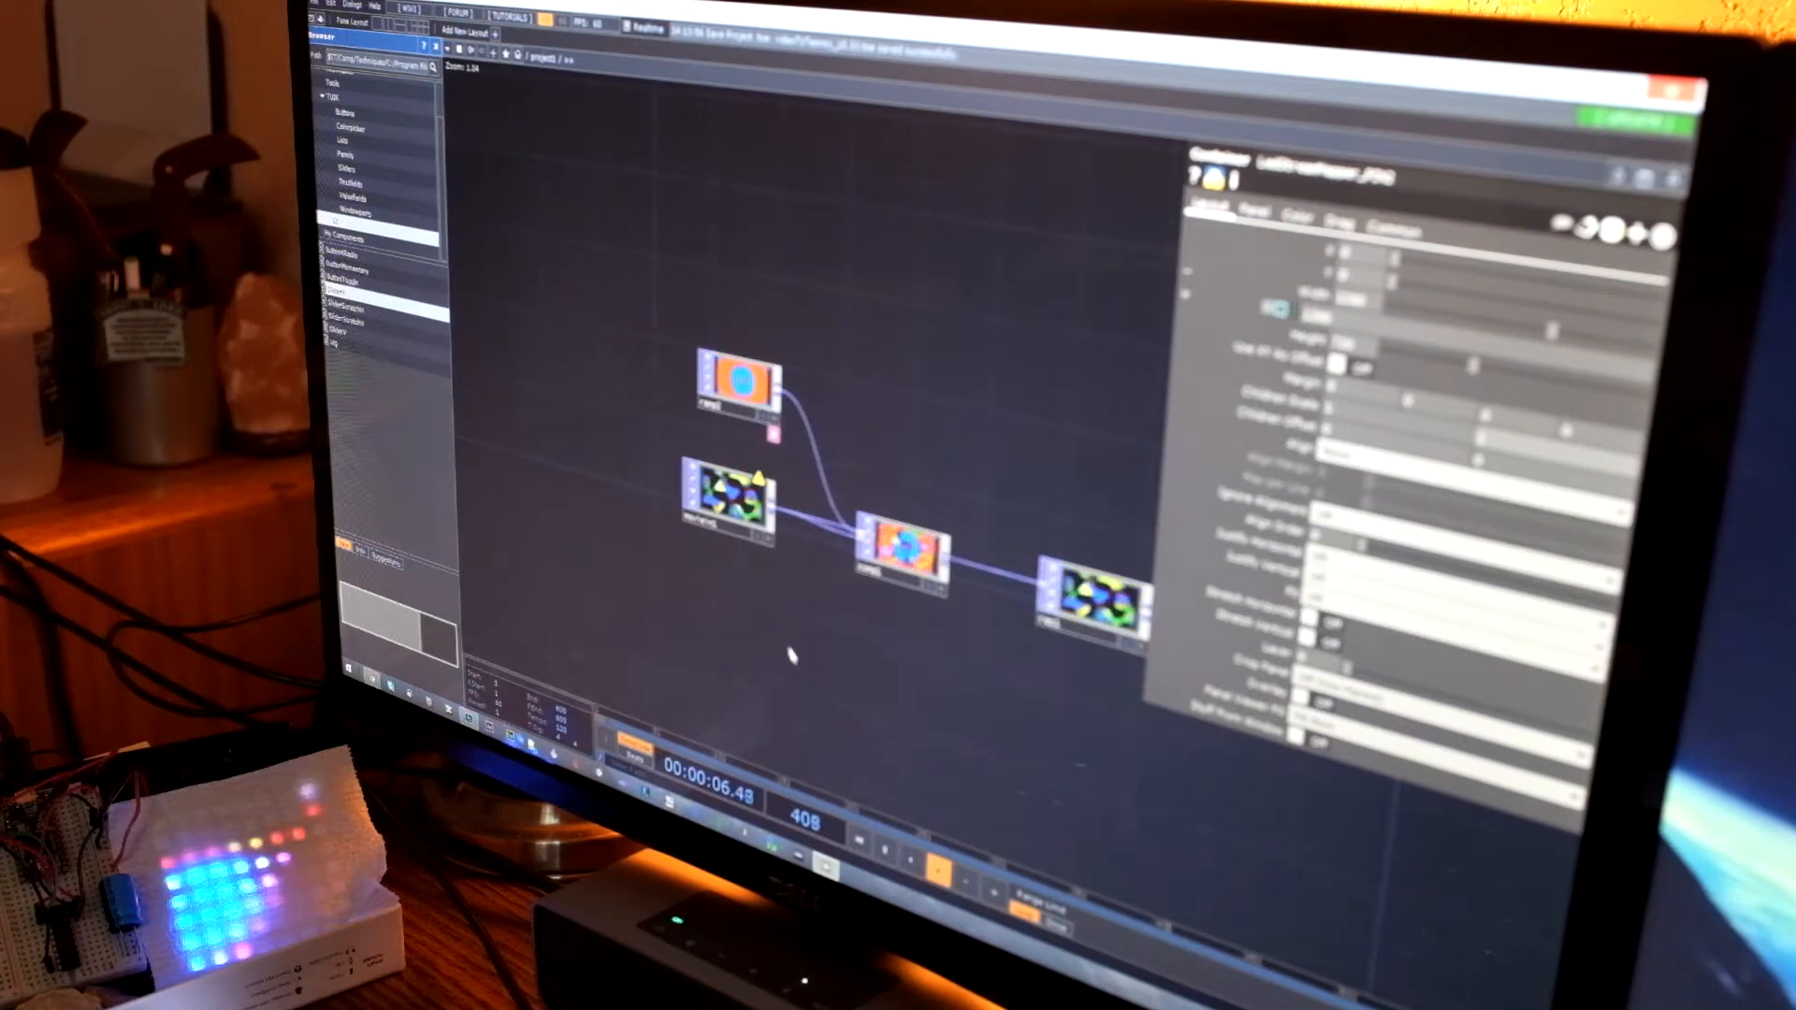
{"action": "left_click", "coordinate": [734, 389]}
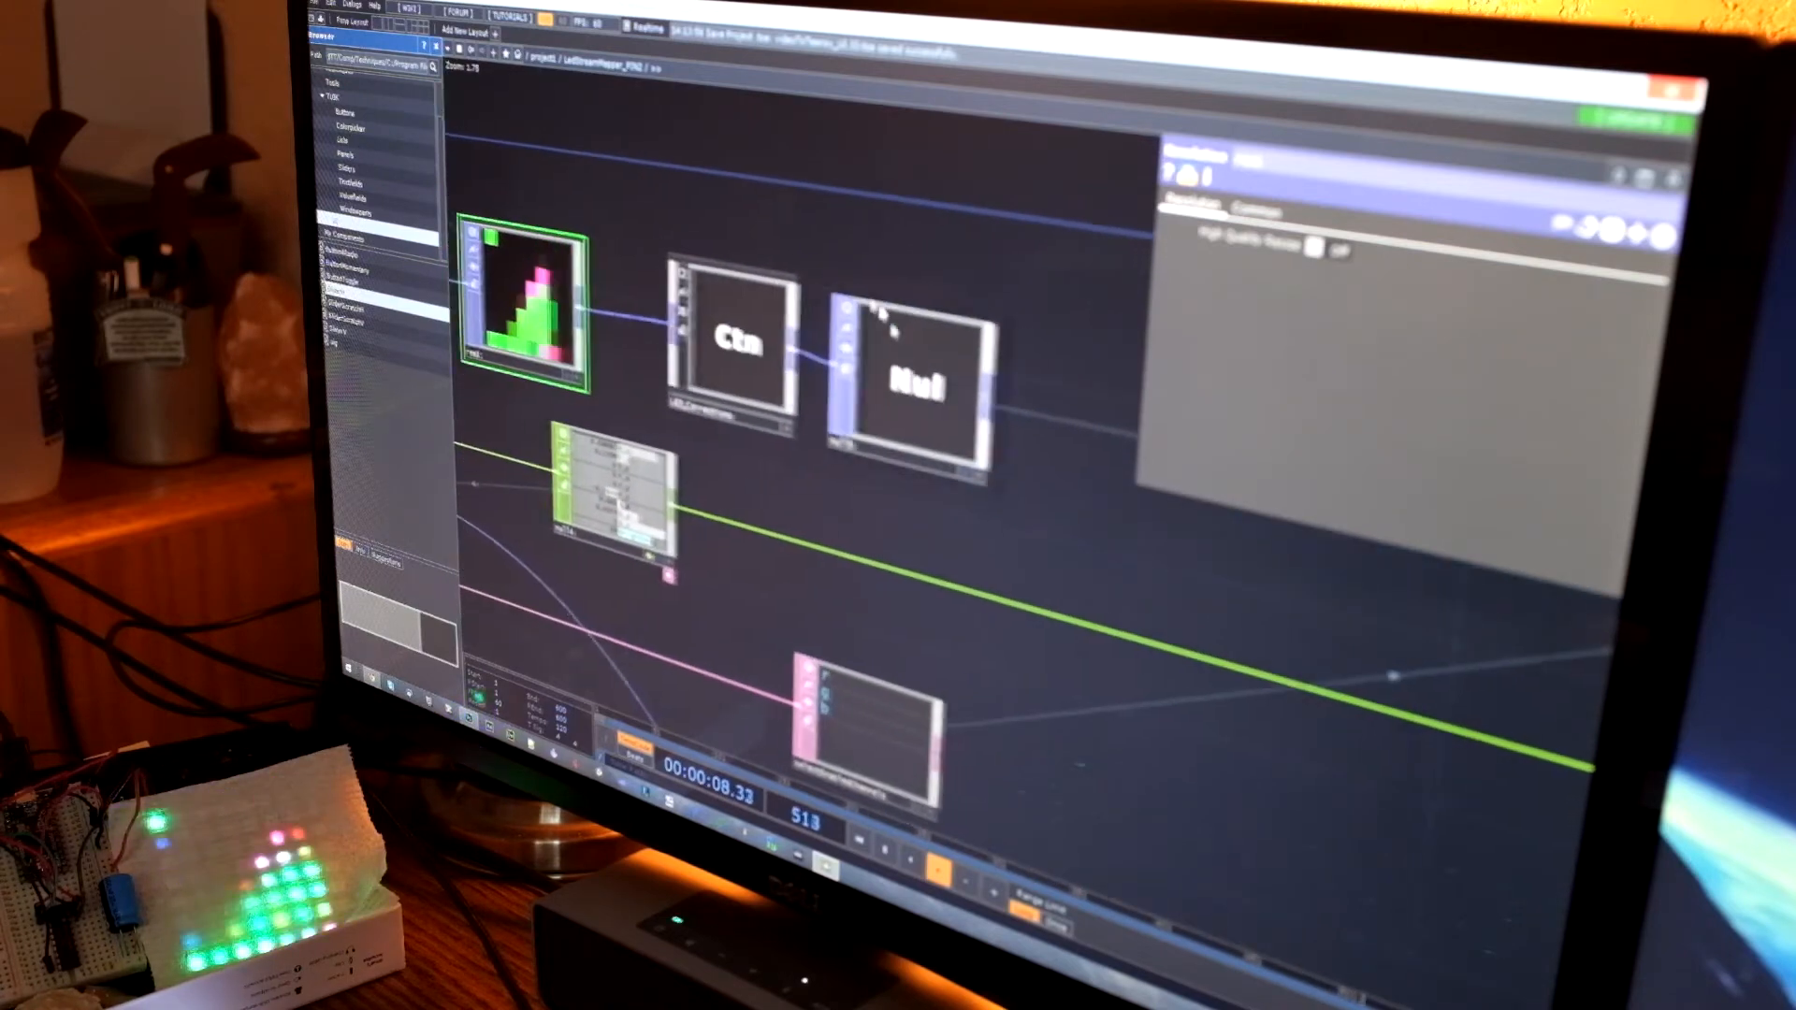
- Select the Container COMP feeding the output to reveal its parameters
{"action": "left_click", "coordinate": [728, 342]}
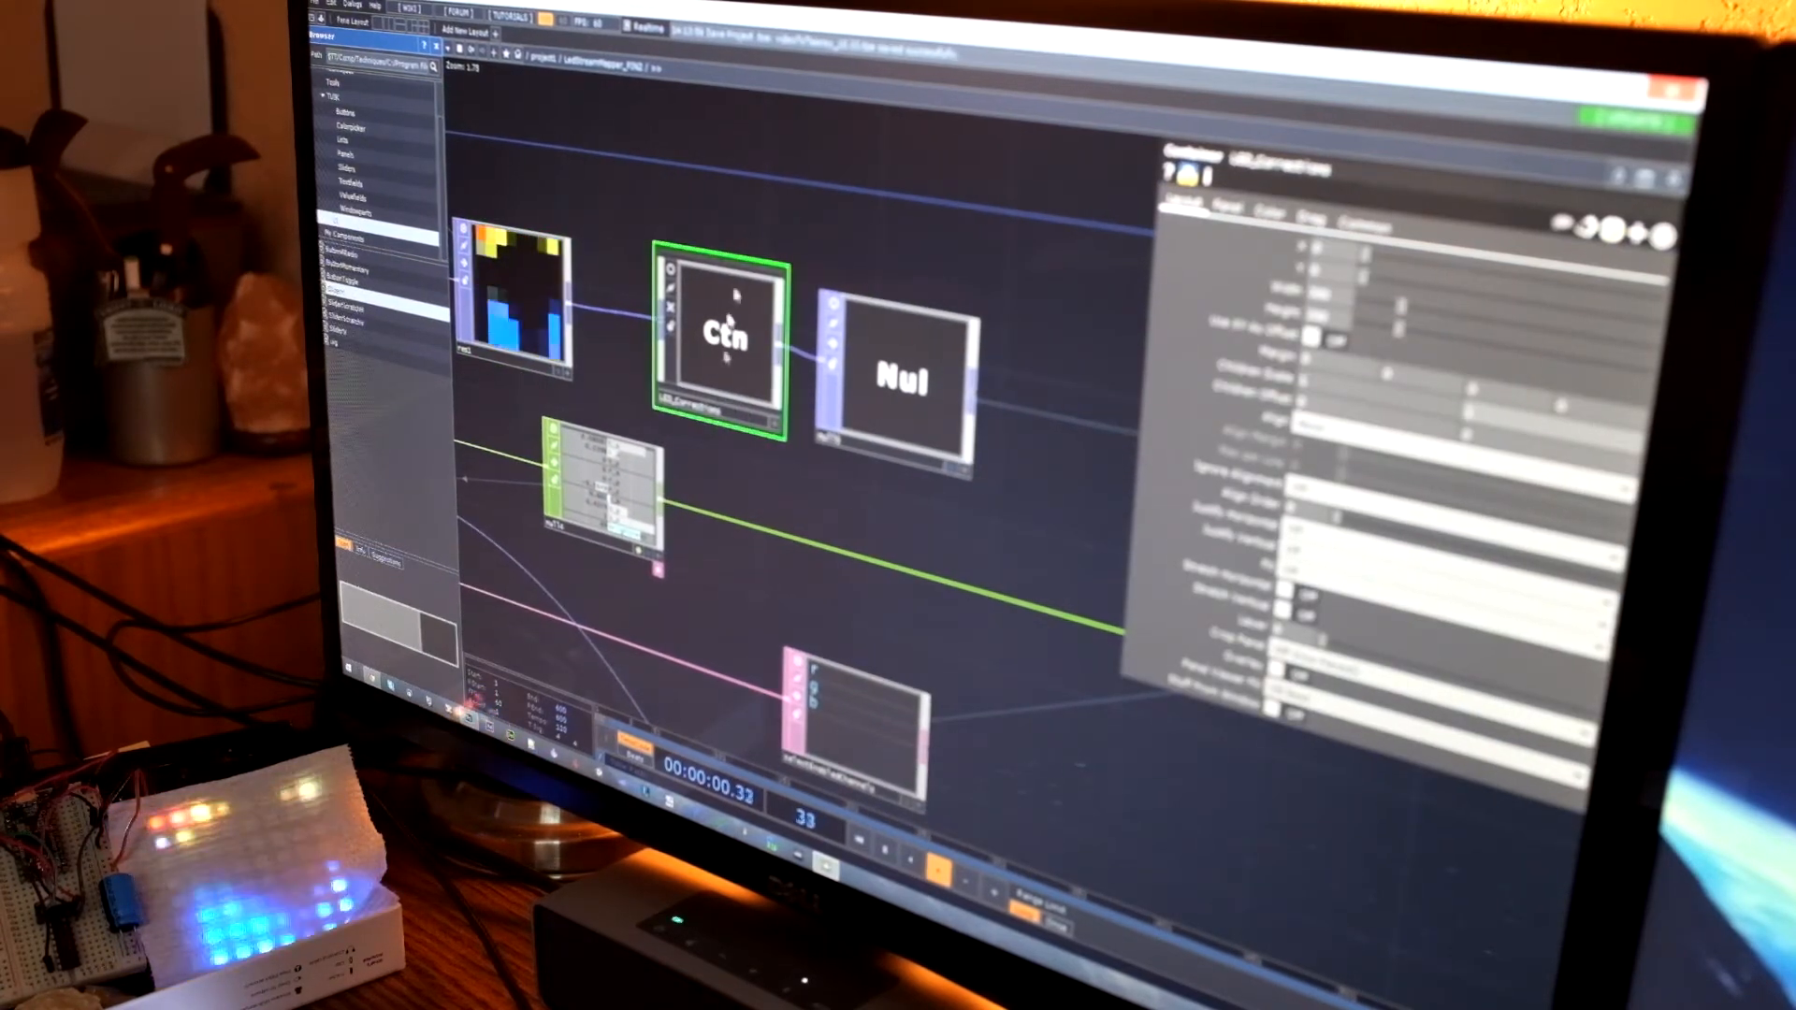